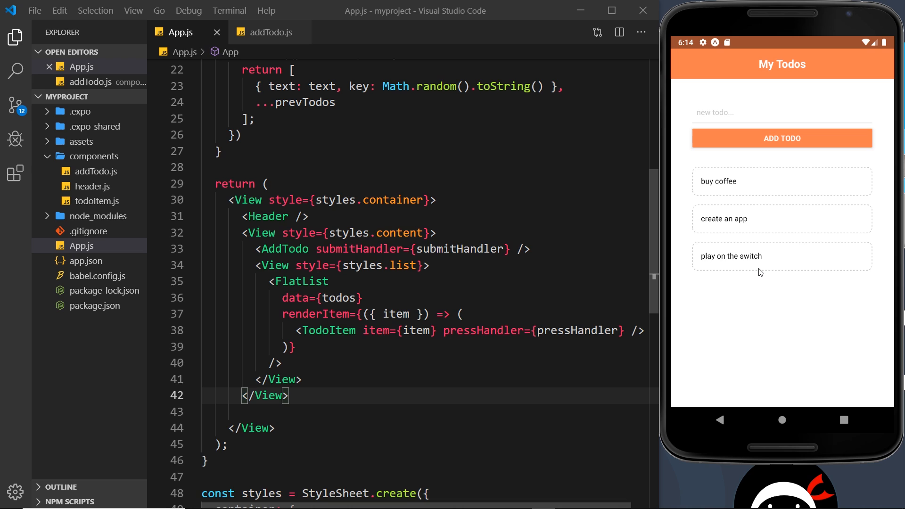
mouse_move(771, 290)
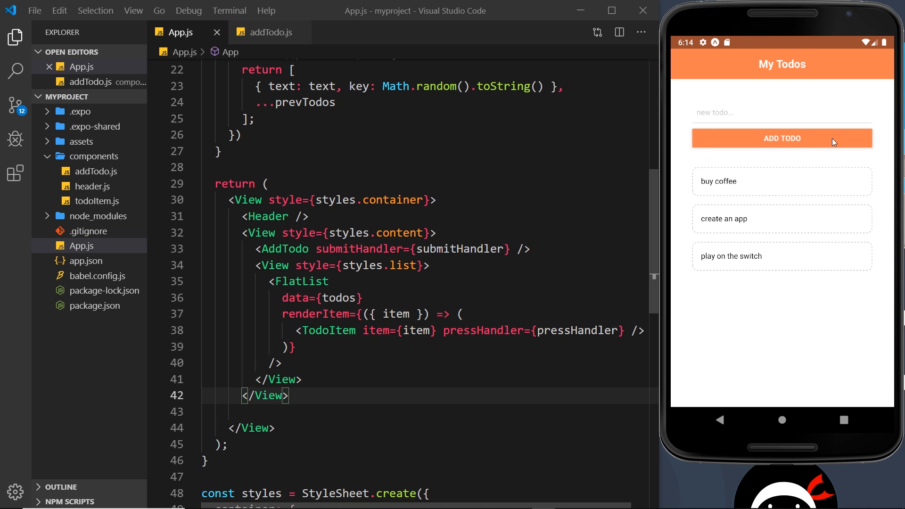
mouse_move(809, 188)
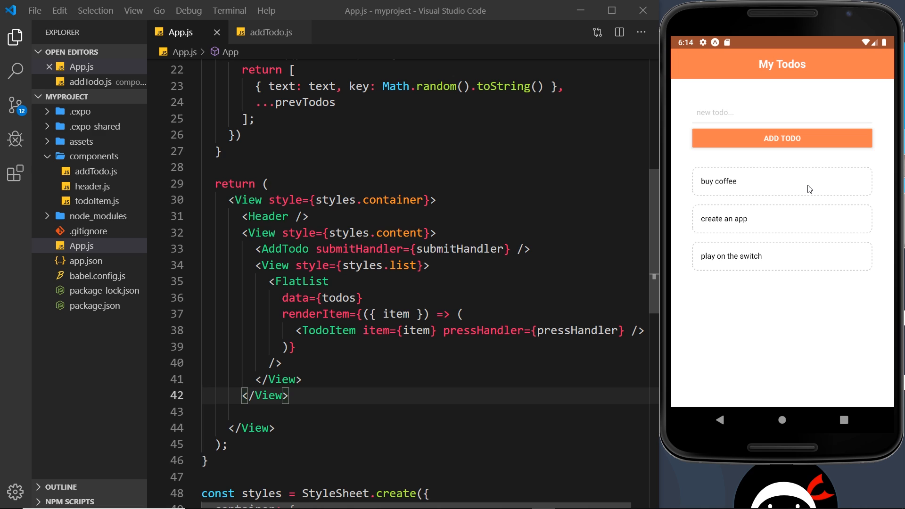
mouse_move(860, 132)
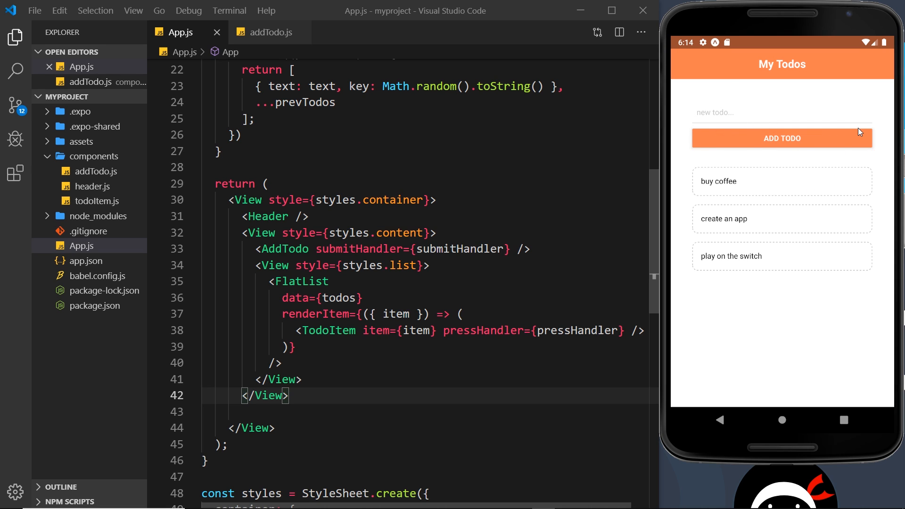
Step: Wrap the setTodos call in if(text.length > 3) and save App.js
left_click(736, 112)
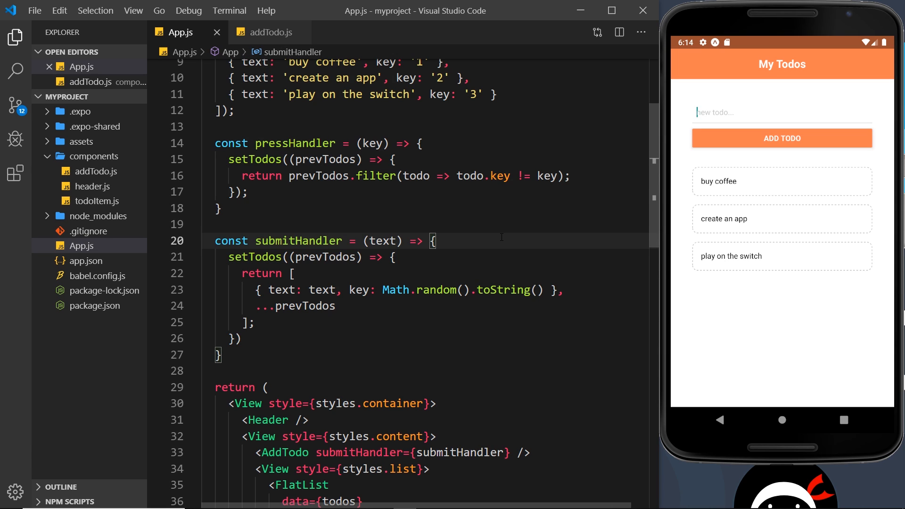
key("Enter")
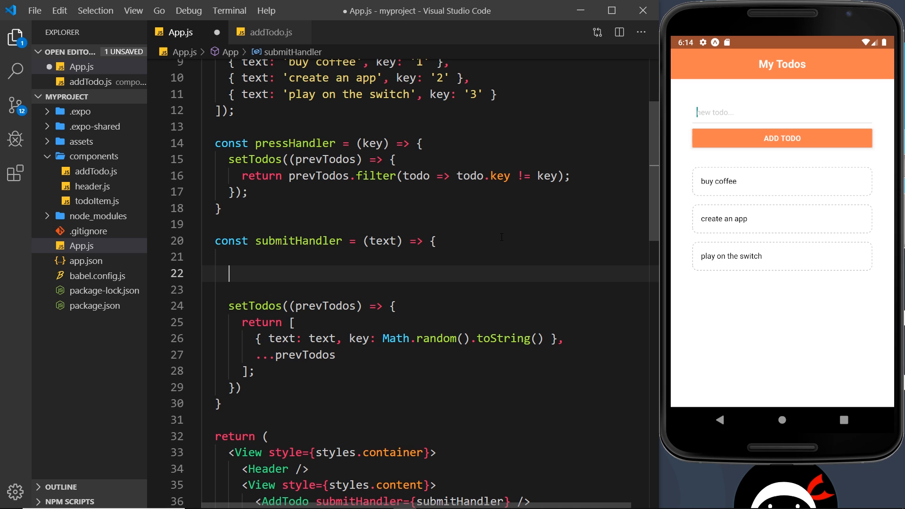
type("if")
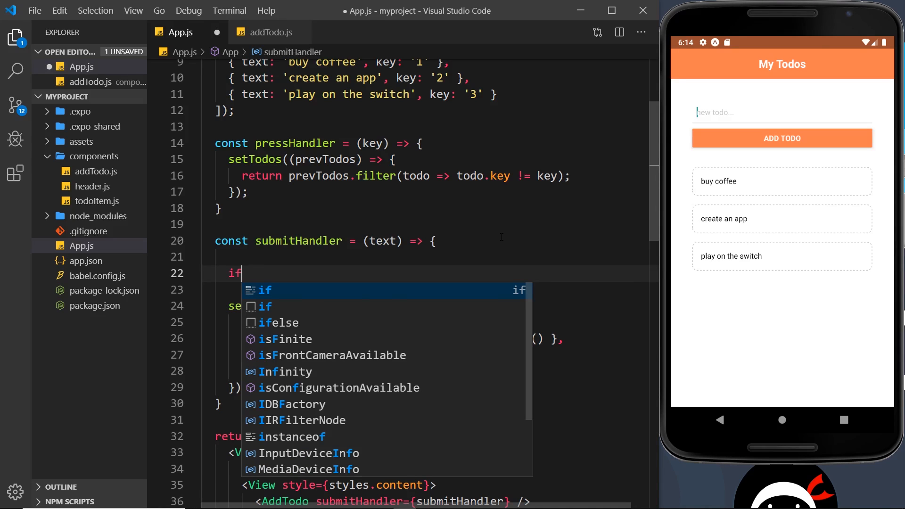
type("(text")
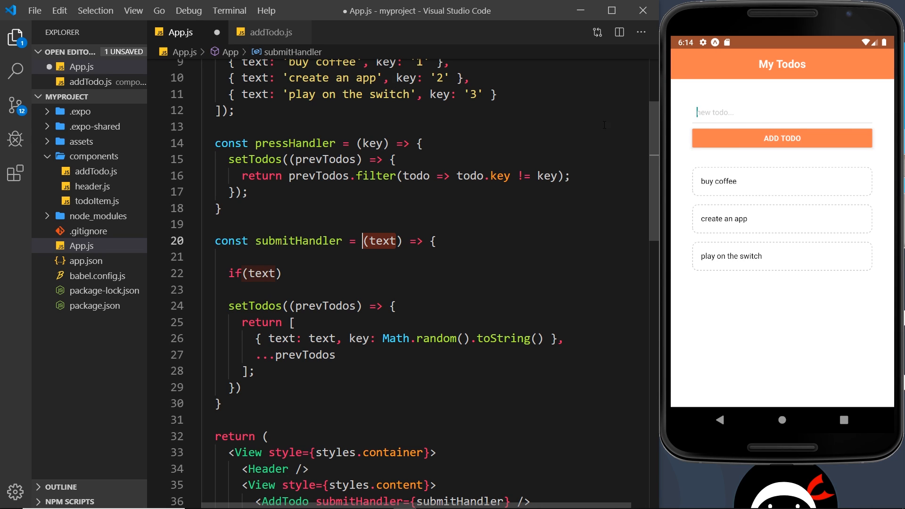
left_click(278, 274)
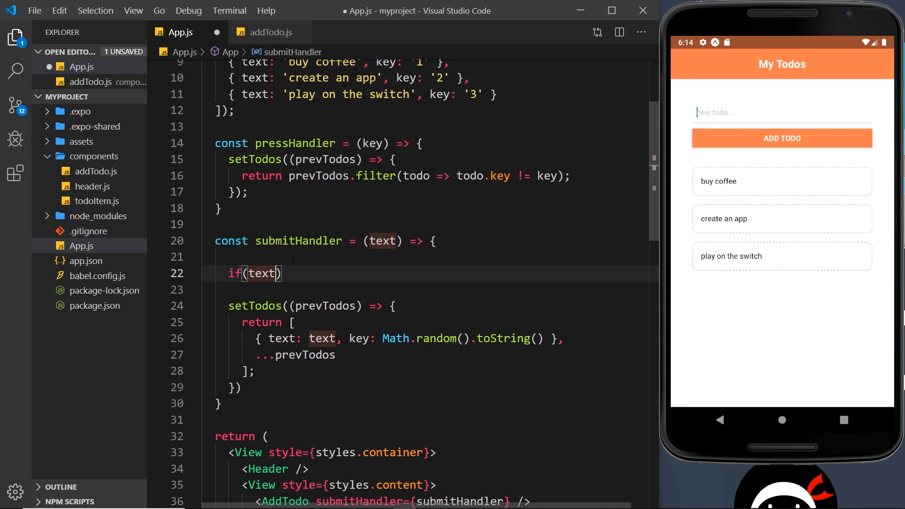
type(".length > 3")
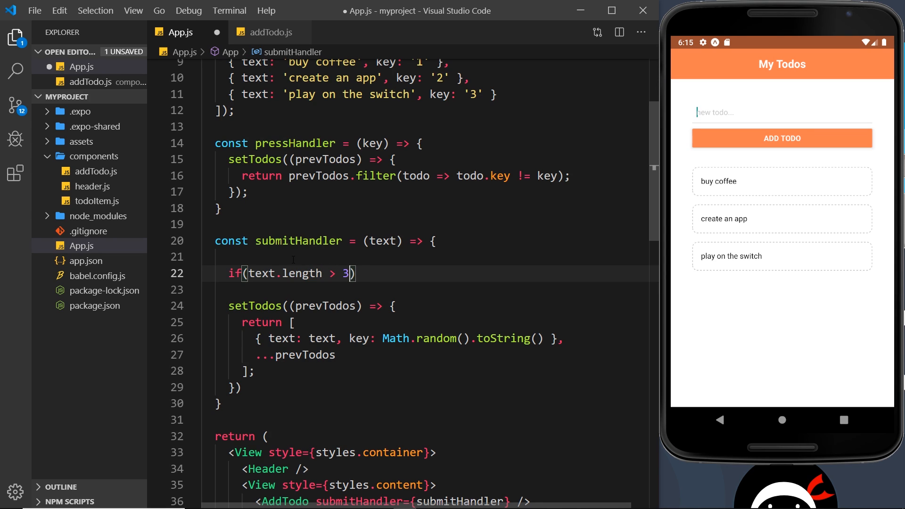
type("{}")
left_click(430, 388)
type(";")
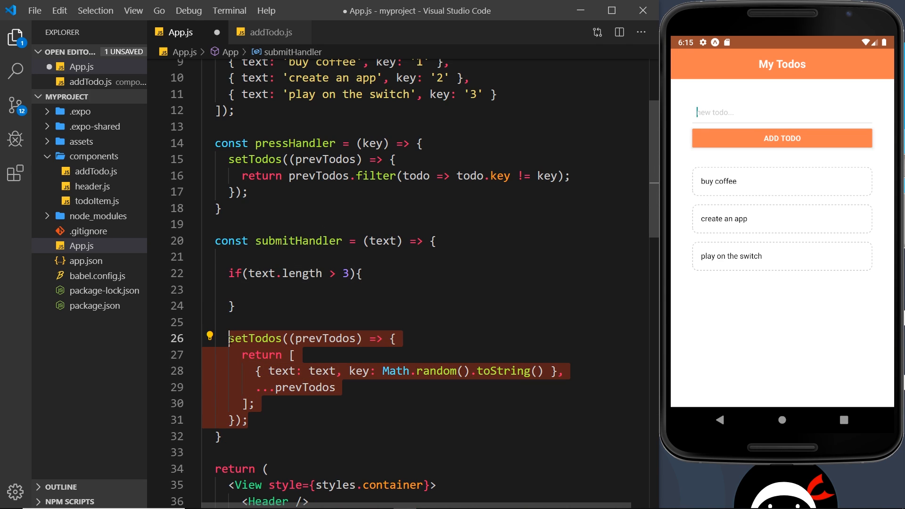
left_click(246, 289)
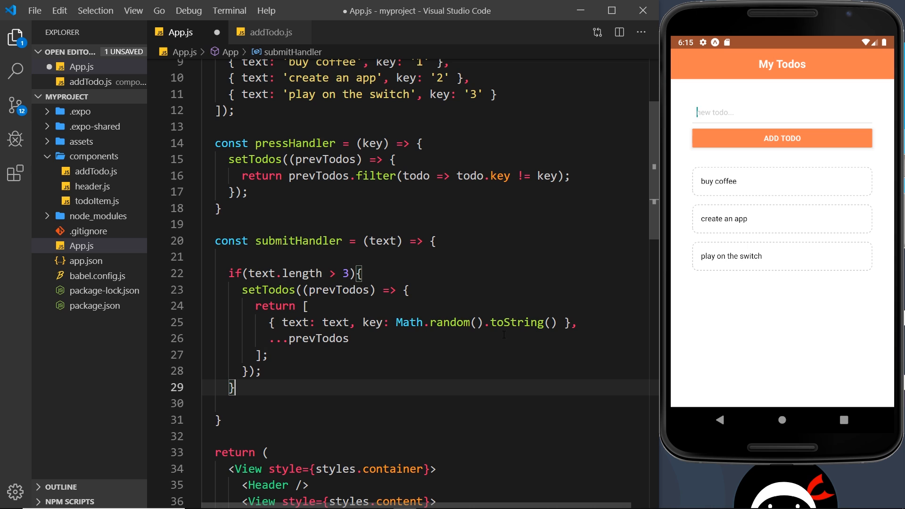
key("Ctrl+s")
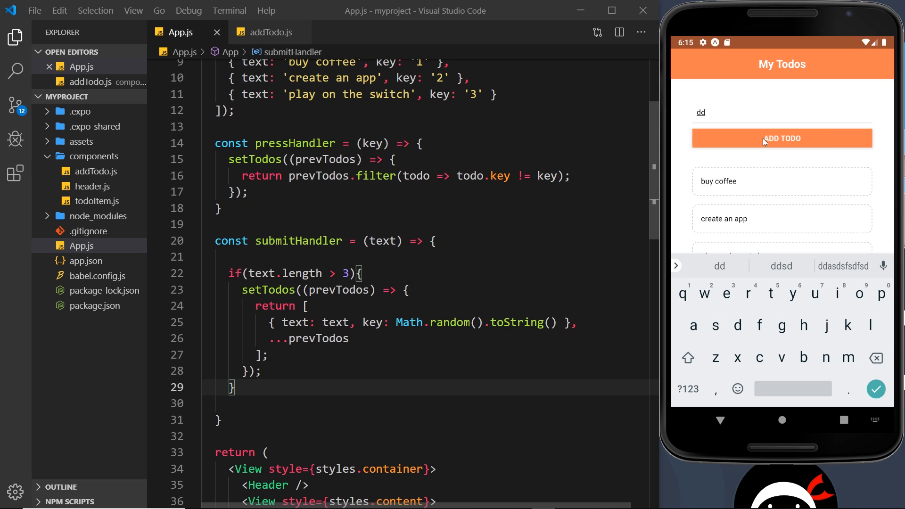
Step: Add the todo 'dddd' in the emulator and refocus the todo field
type("dd")
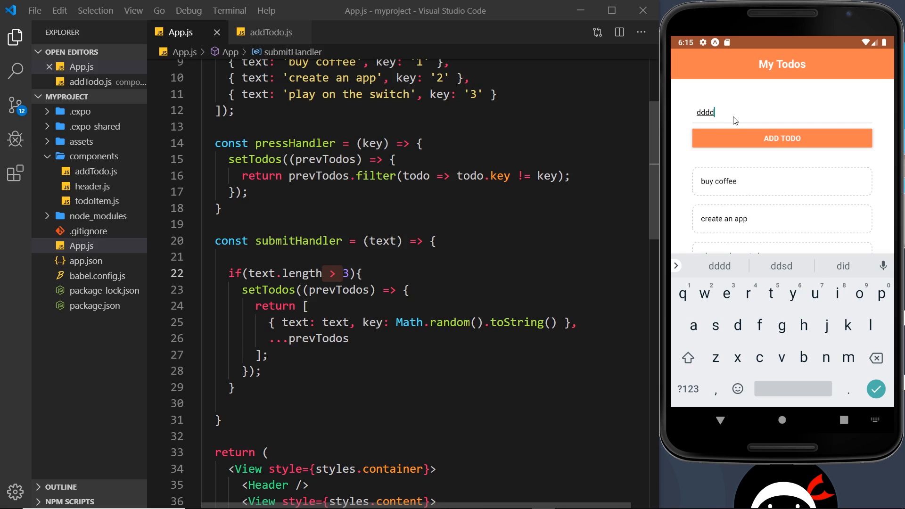
left_click(782, 138)
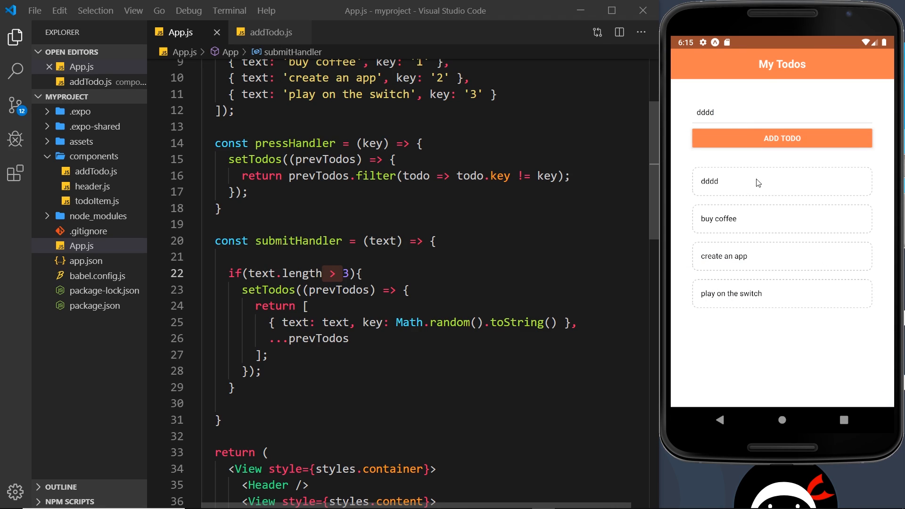
left_click(721, 112)
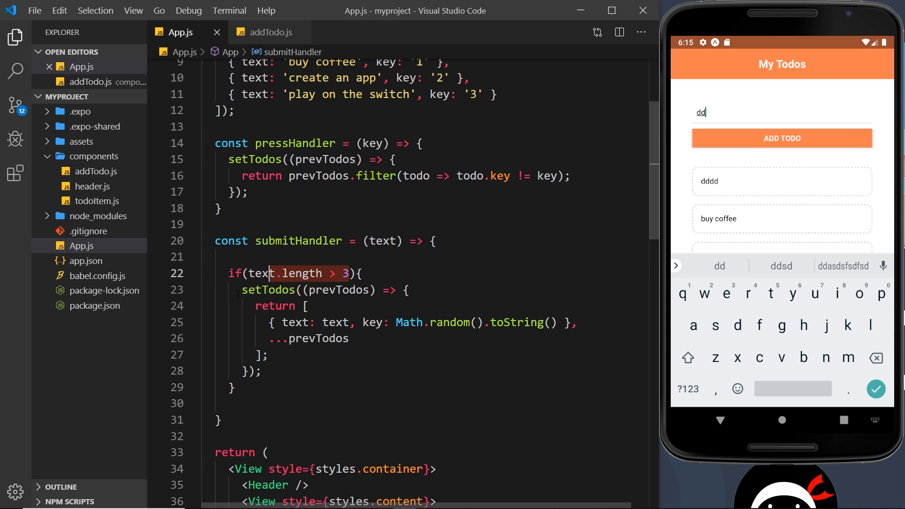
Step: Add an empty else block after the if and add Alert to the react-native import
type("e")
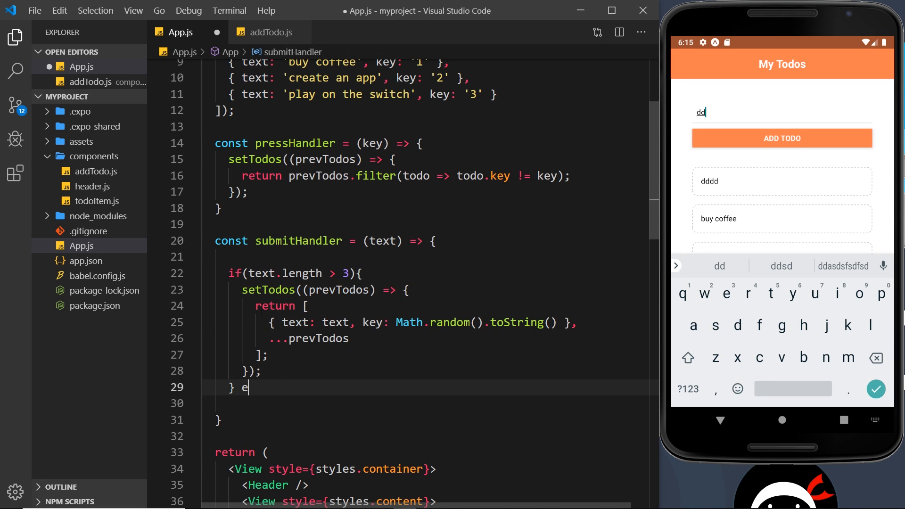
type("lse {")
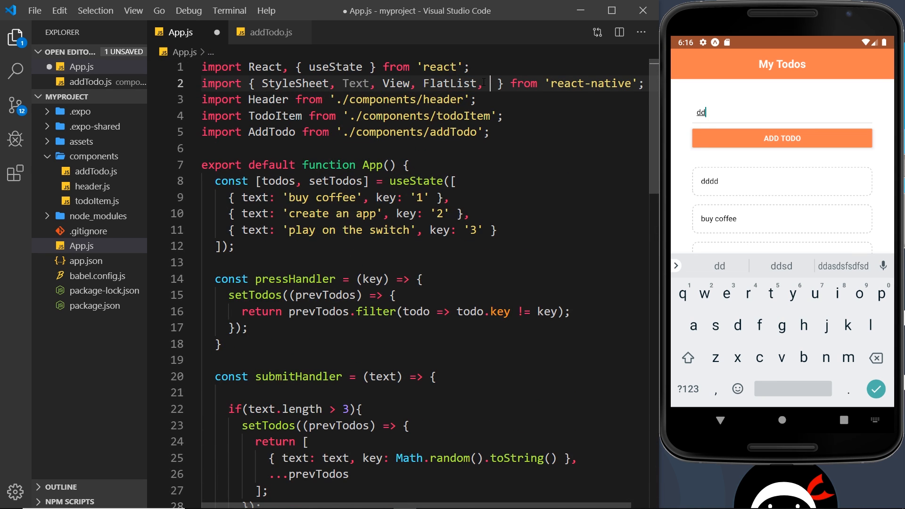
type("Alert")
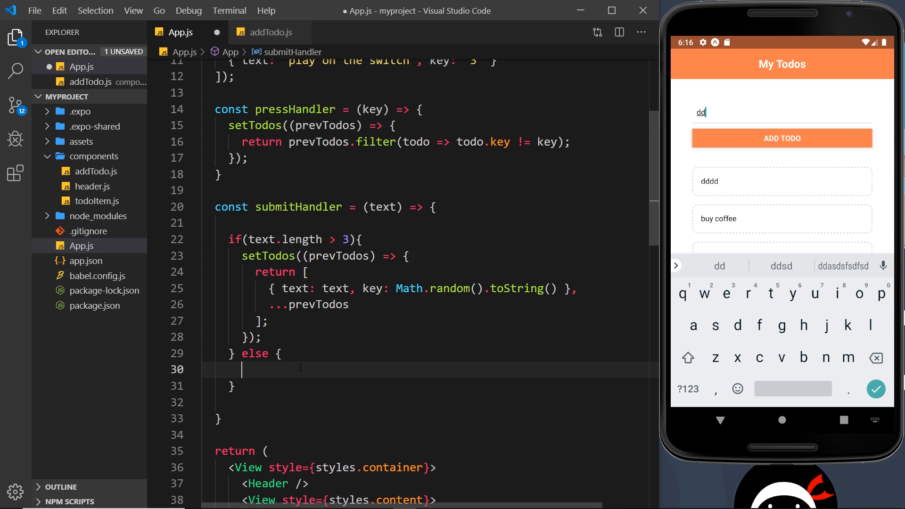
Step: Write Alert.alert('OOPS!', 'Todos must be over 3 chars long') in the else branch, fixing caps-lock text
type("Alert.alert(")
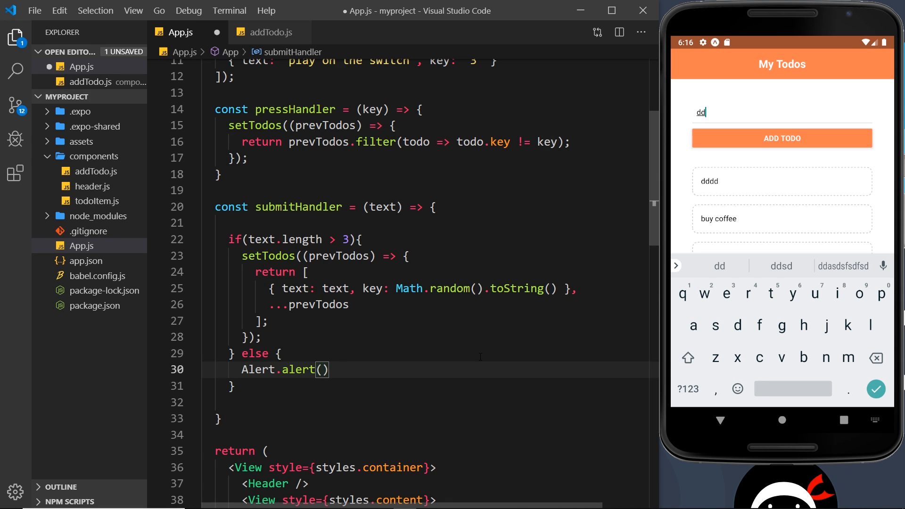
type("''")
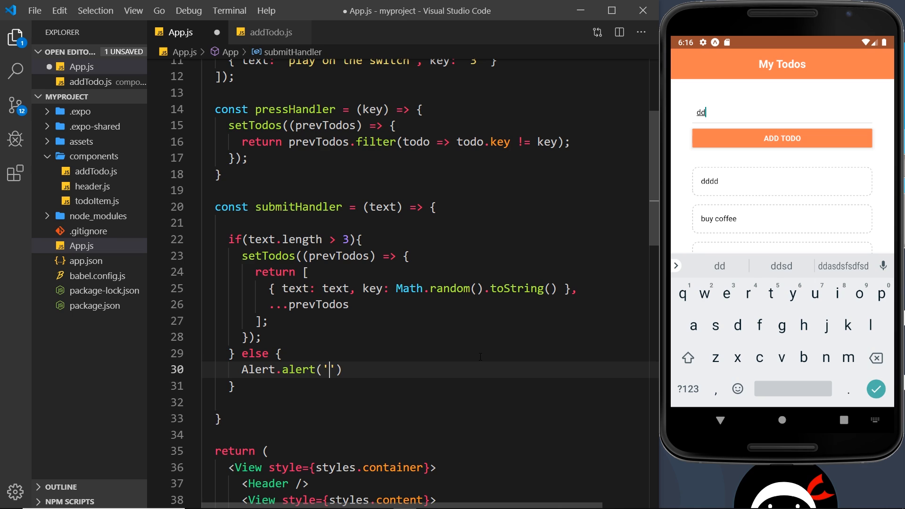
type("OOPS")
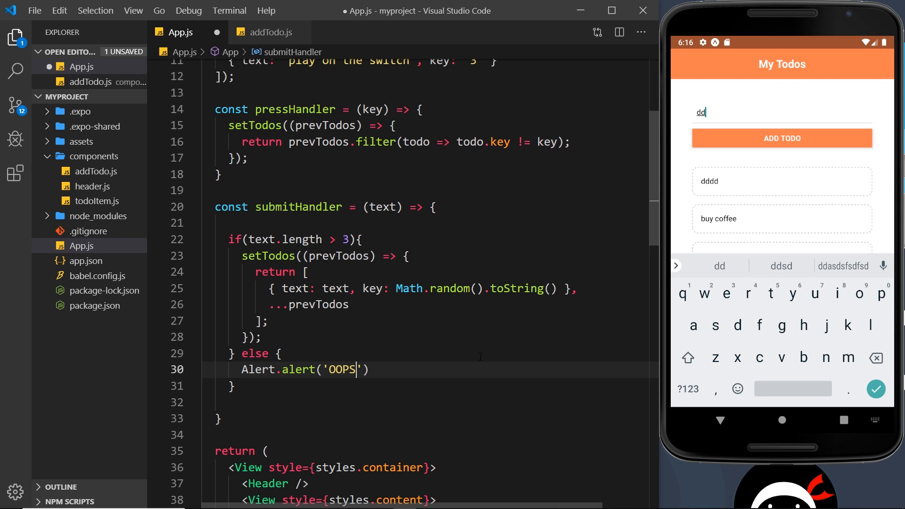
type("!', '")
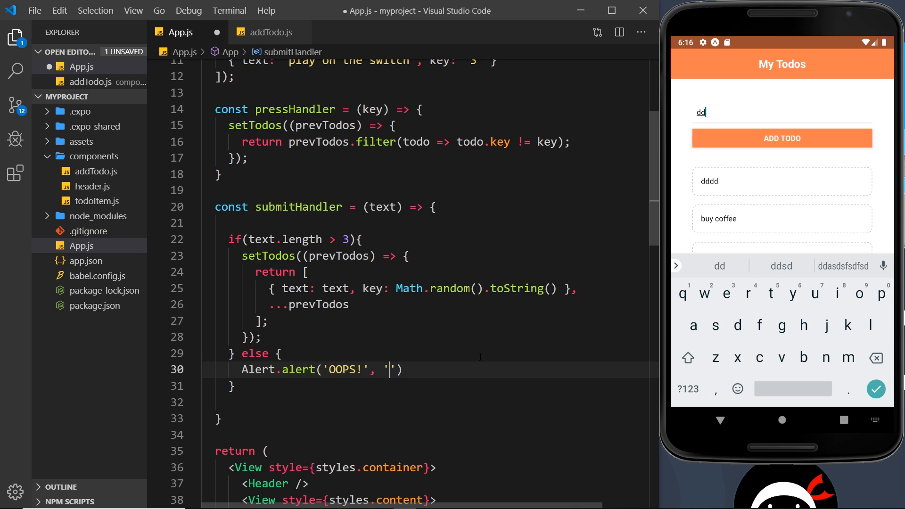
type("tODOS")
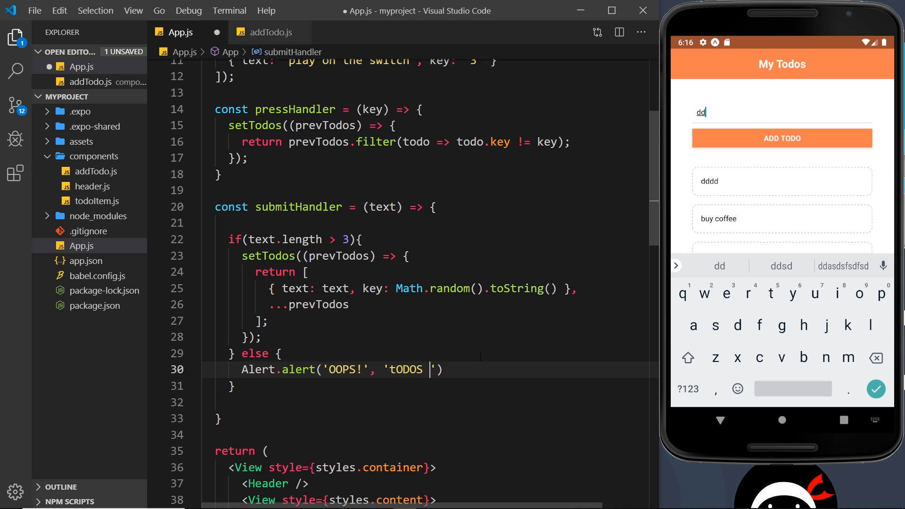
type("MUST BE OVER")
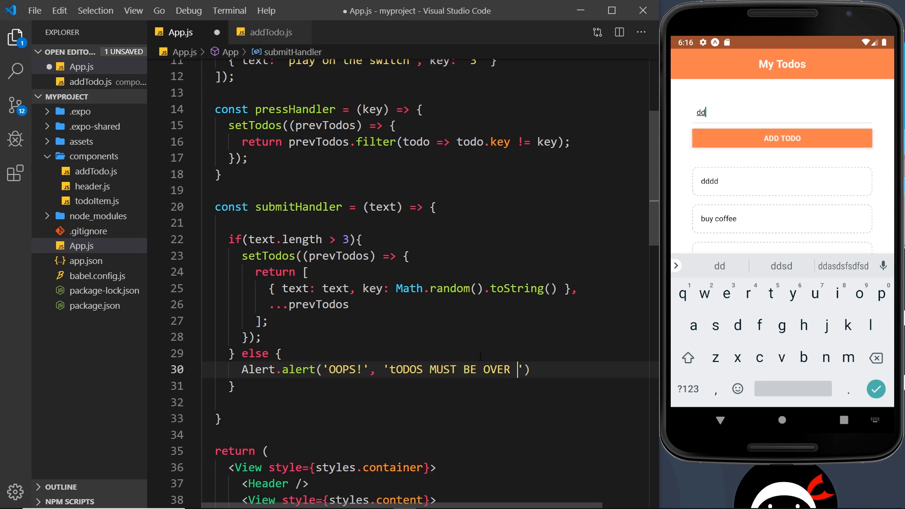
type("3 CHARS")
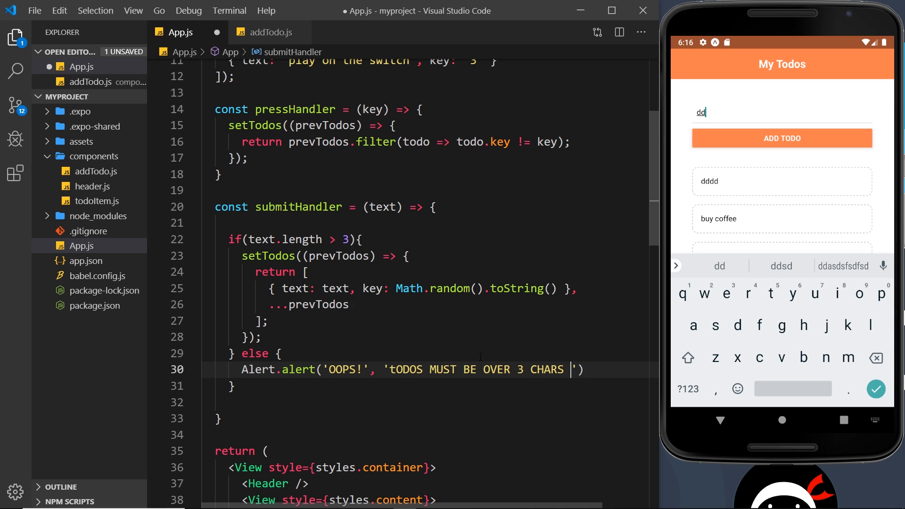
type("LONG")
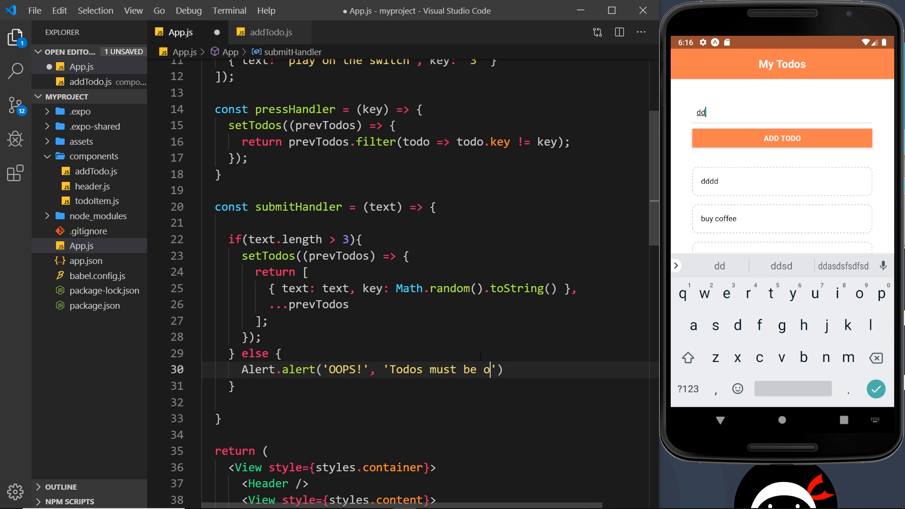
type("ver 3 chars")
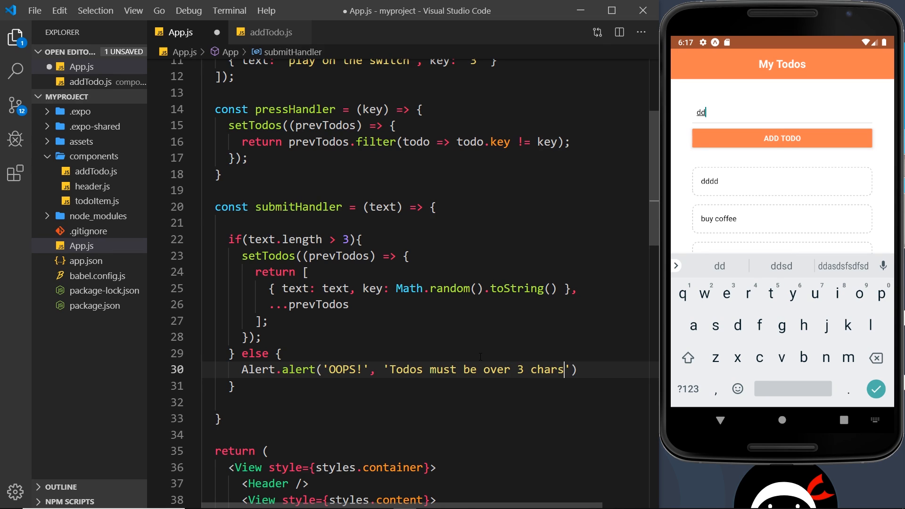
type("long")
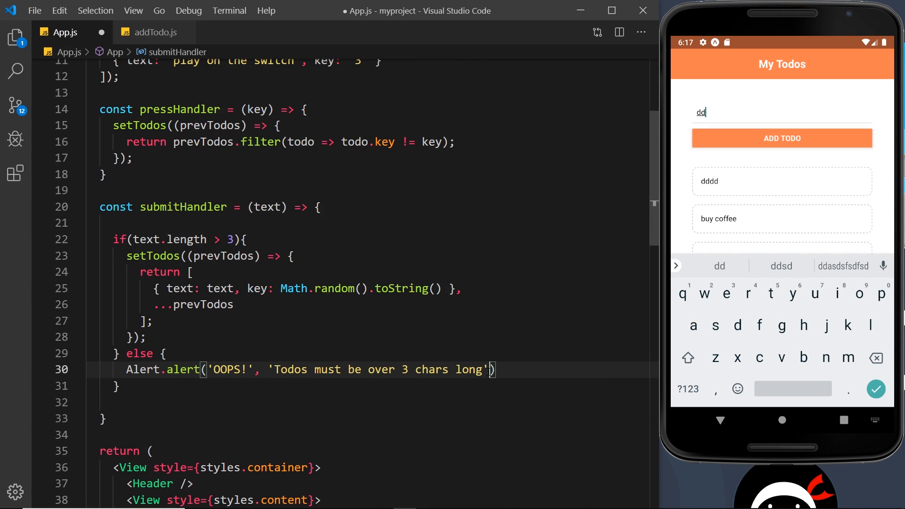
type(", [")
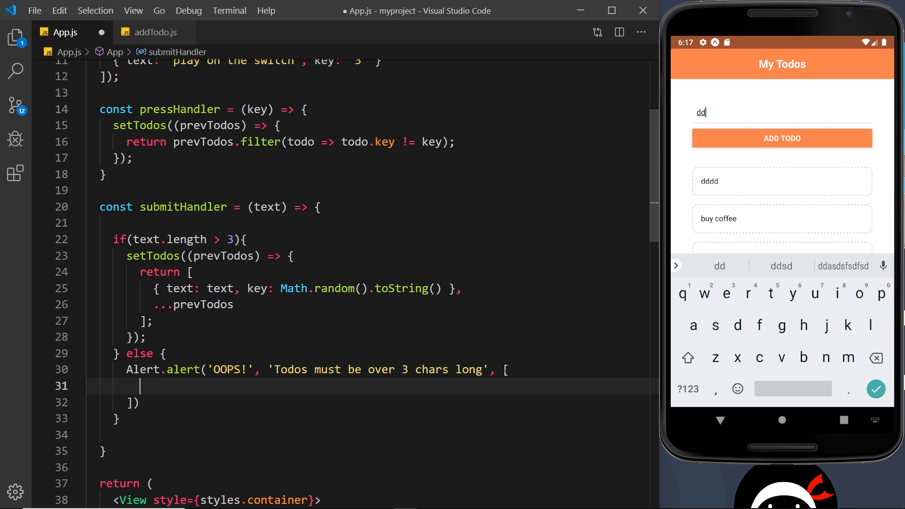
Step: Add a button array with text 'Understood' and an onPress arrow function logging to console
type("{}")
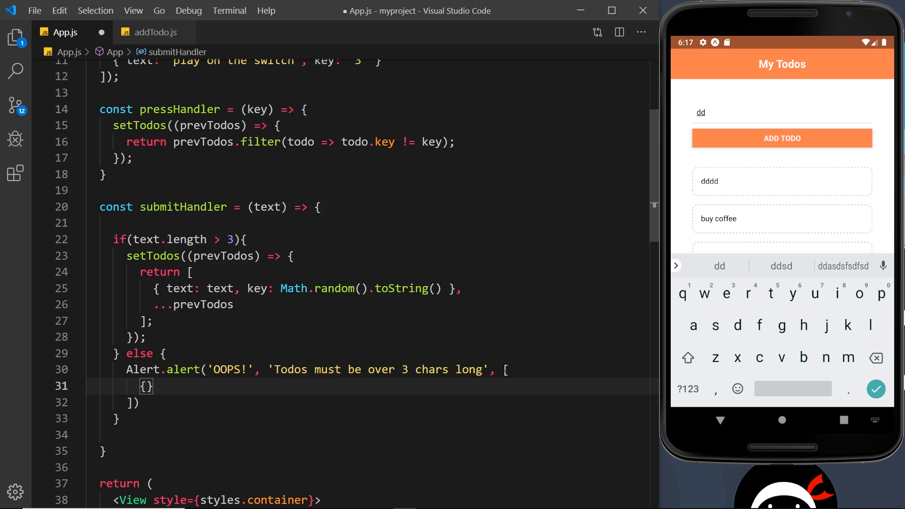
type("text:")
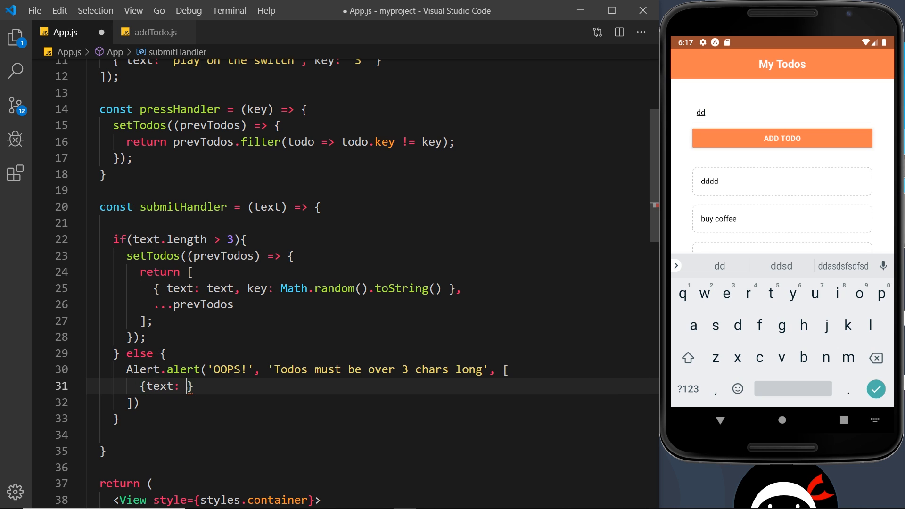
type("'Underst'")
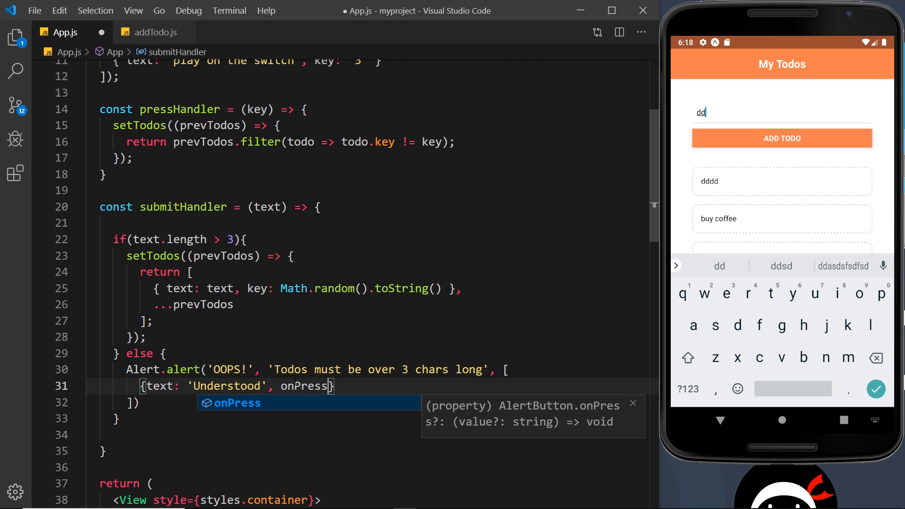
type(": ()")
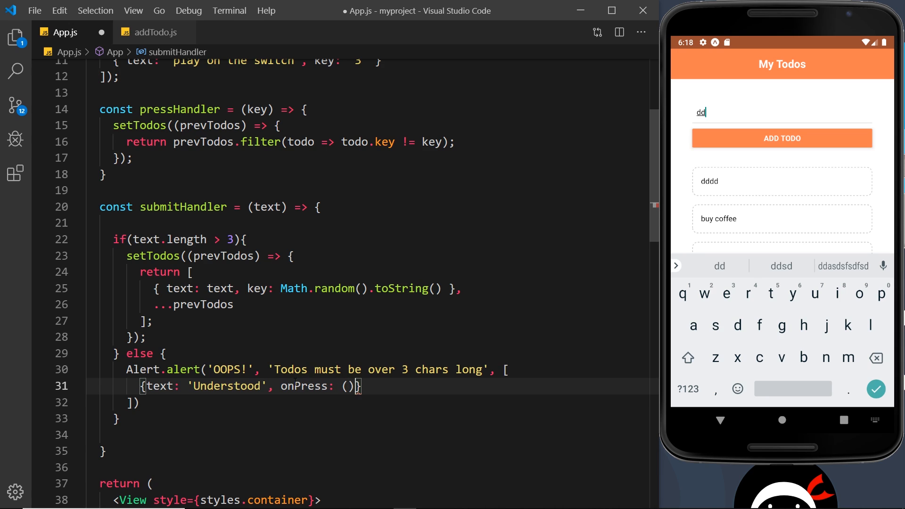
type("=>")
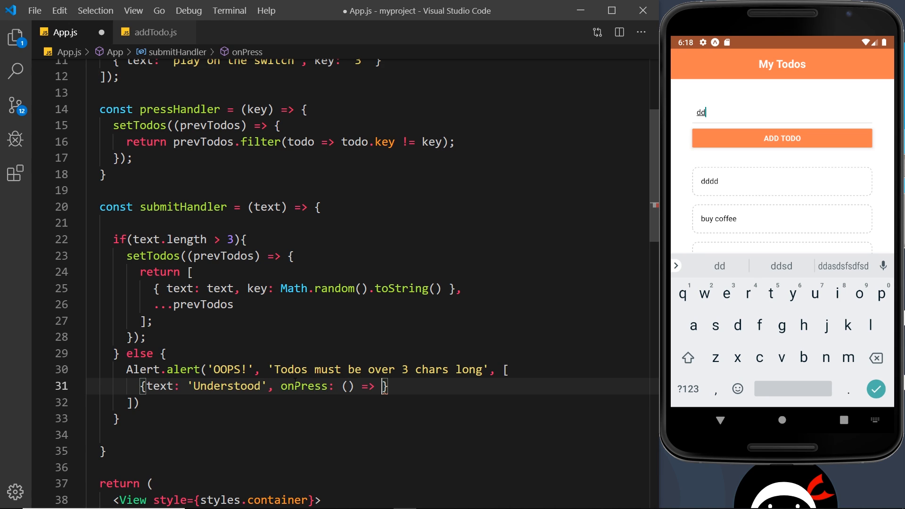
type("console.log('alert closed")
left_click(374, 402)
type(";")
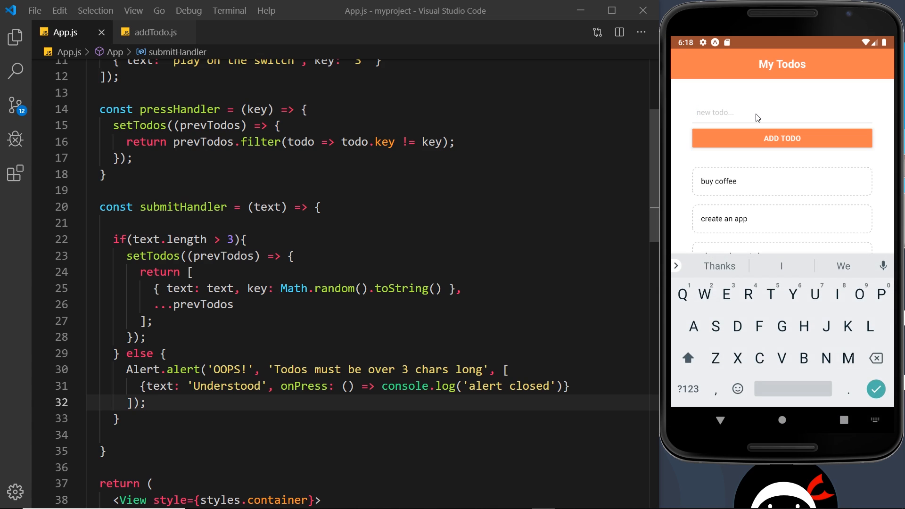
Step: Submit the one-letter todo 'r' and dismiss the OOPS! alert with Understood
type("r")
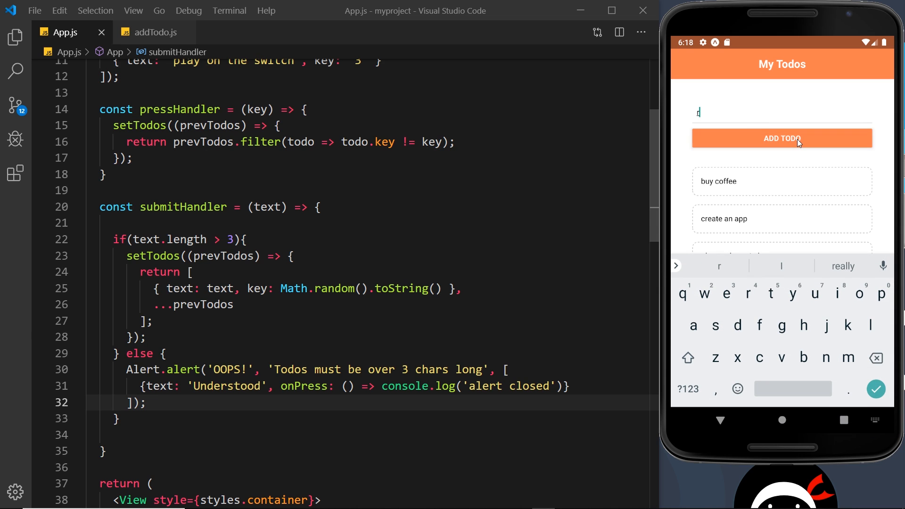
left_click(782, 138)
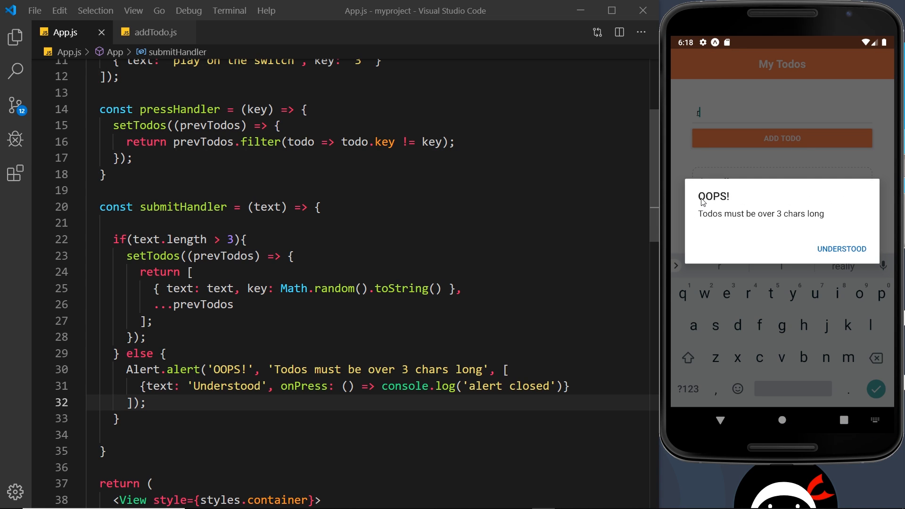
mouse_move(838, 269)
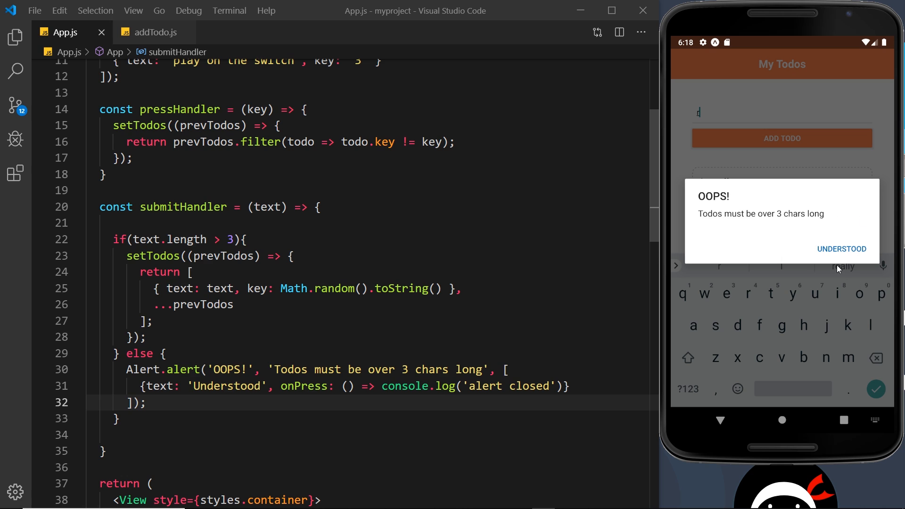
left_click(842, 249)
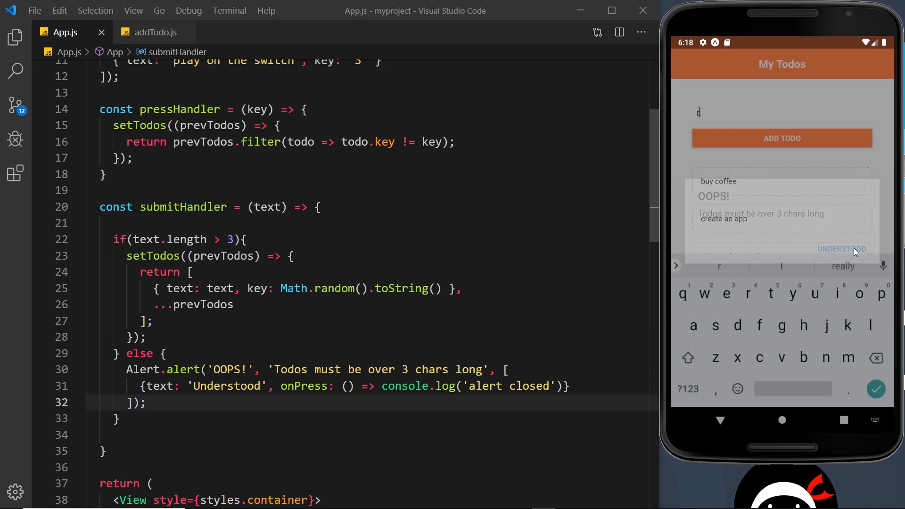
Step: Complete the entry as 'rdff' and add it to the todo list
left_click(841, 248)
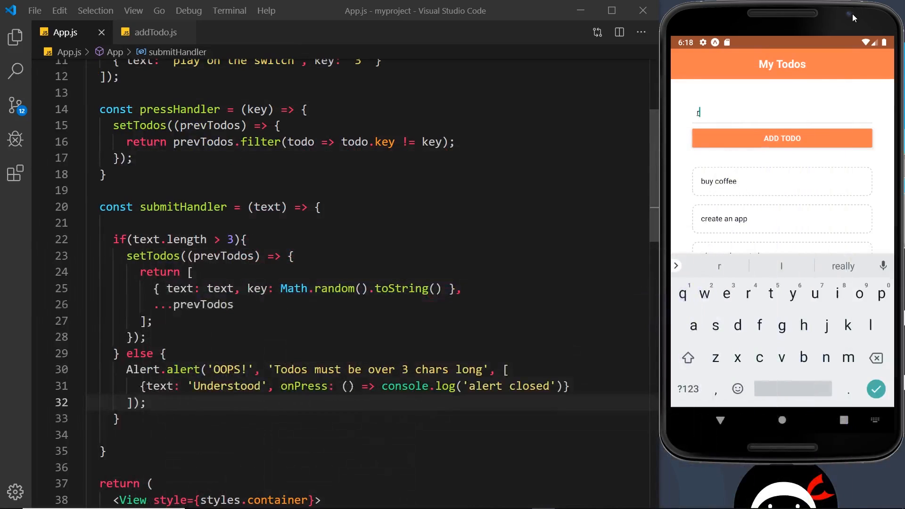
type("df")
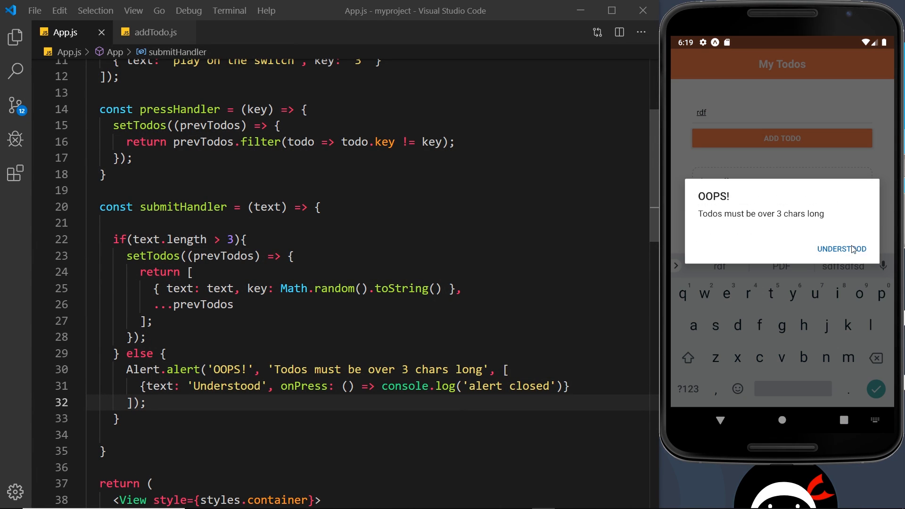
left_click(841, 249)
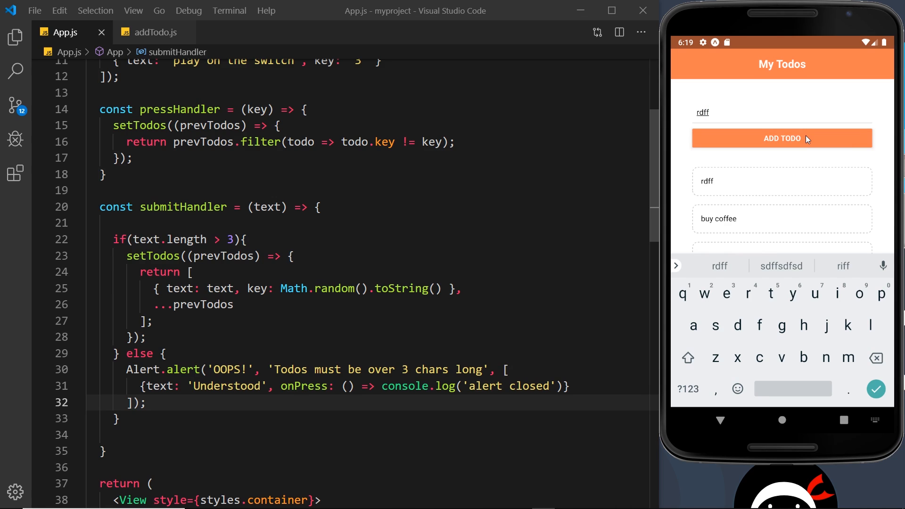